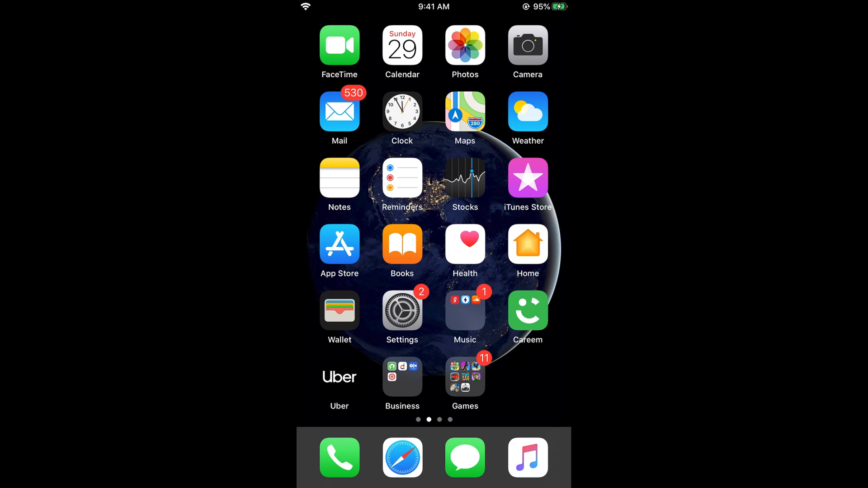
- Check the Mail inbox, then reach Settings' accounts list after briefly viewing the iCloud page
click(339, 111)
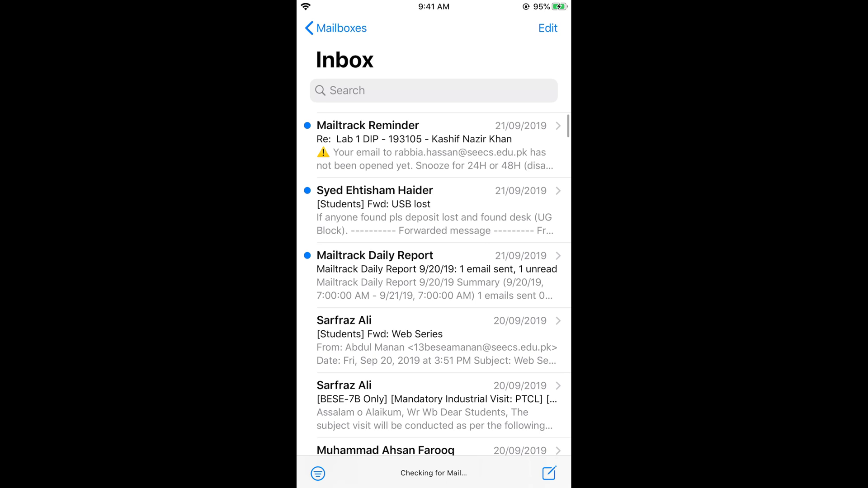
key(home)
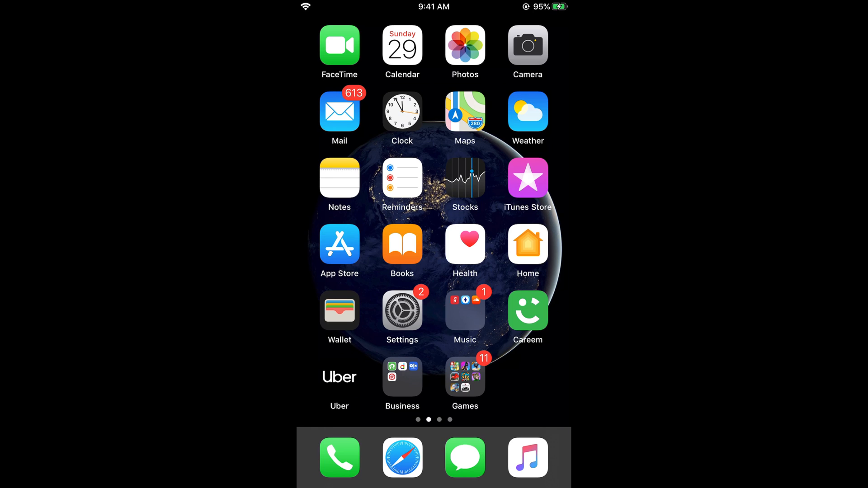
click(402, 310)
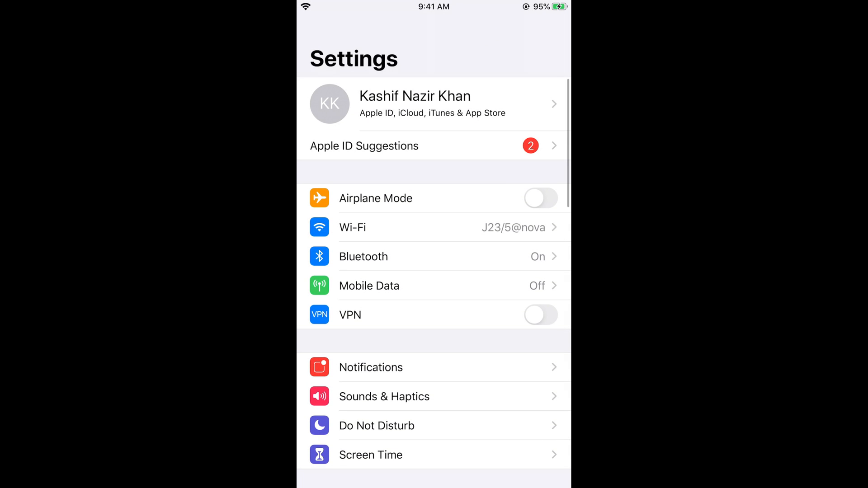
scroll(down, 3)
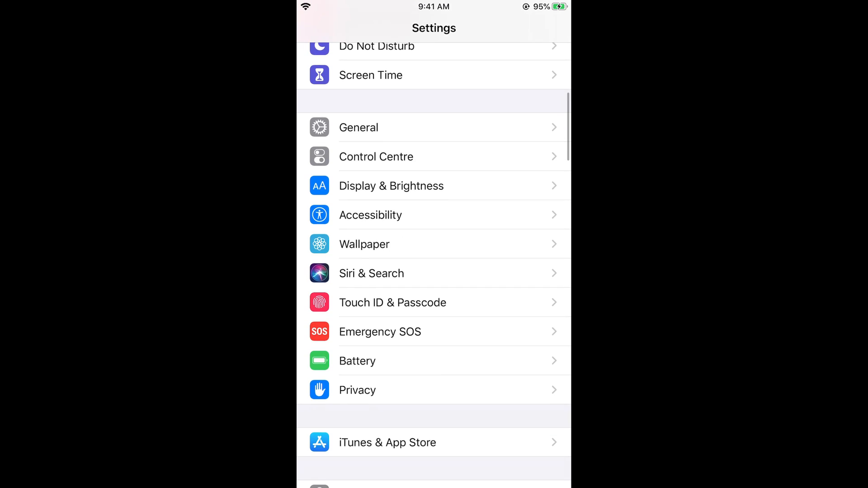
scroll(down, 3)
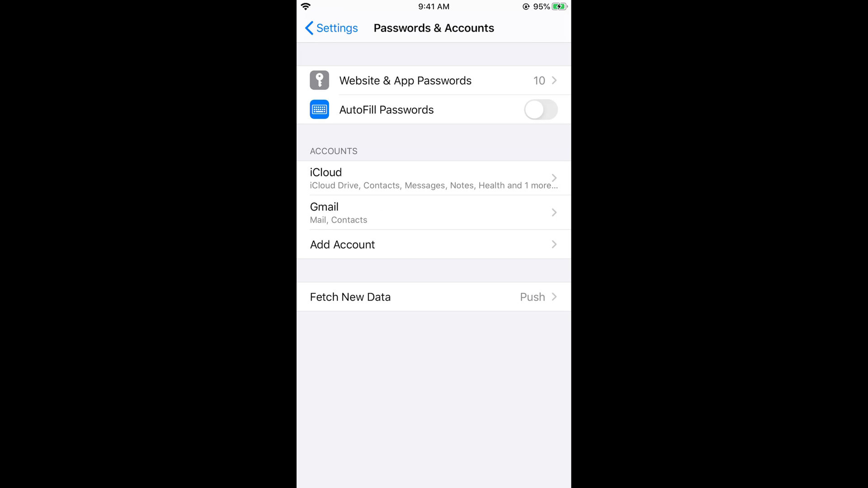
click(434, 178)
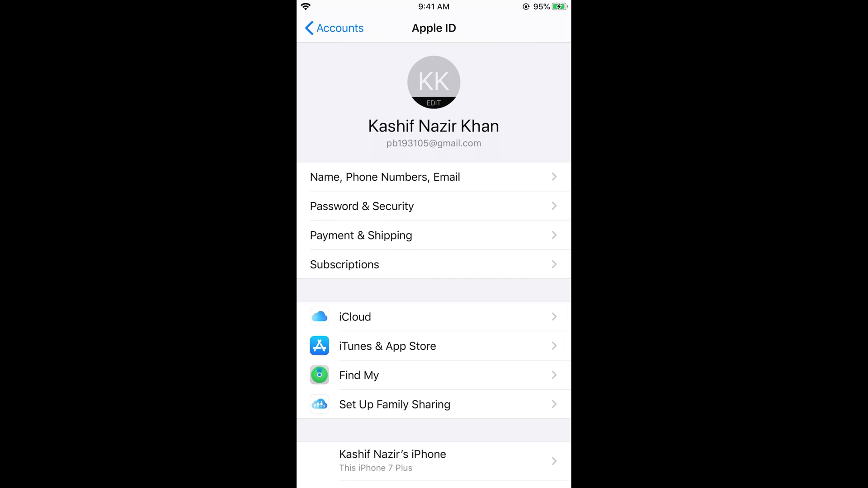
click(332, 28)
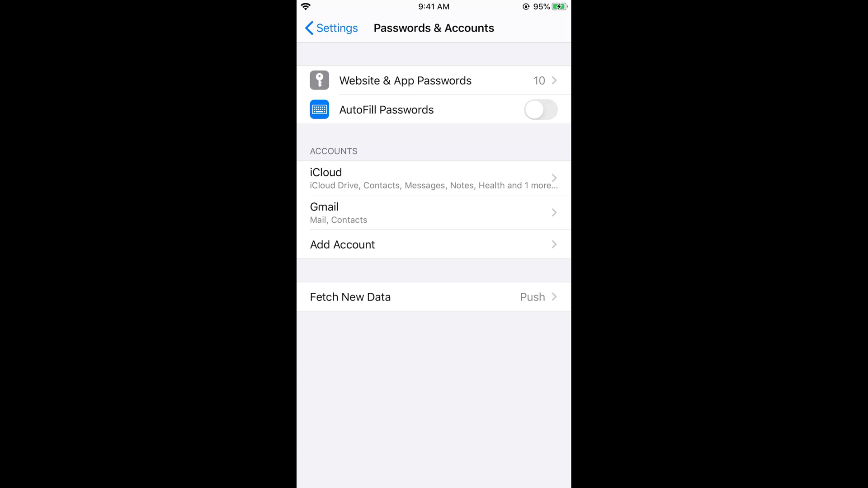
- Open the Gmail account, tap Delete Account and confirm 'Delete from My iPhone'
click(433, 213)
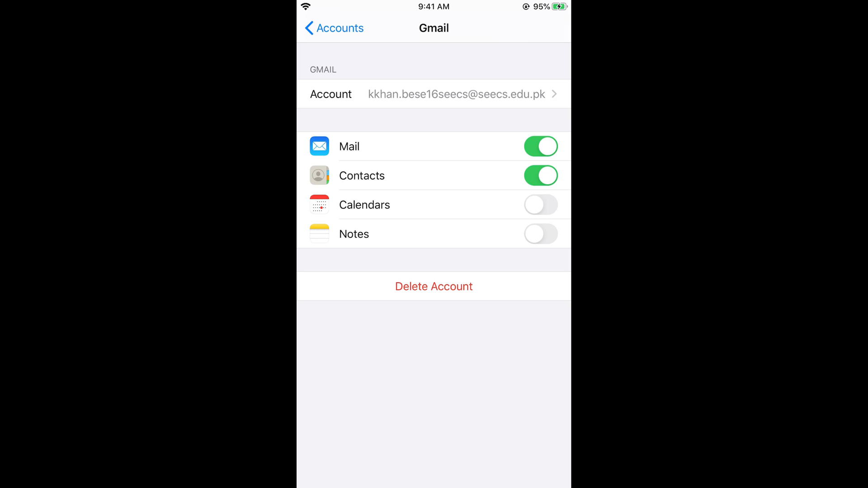
click(541, 146)
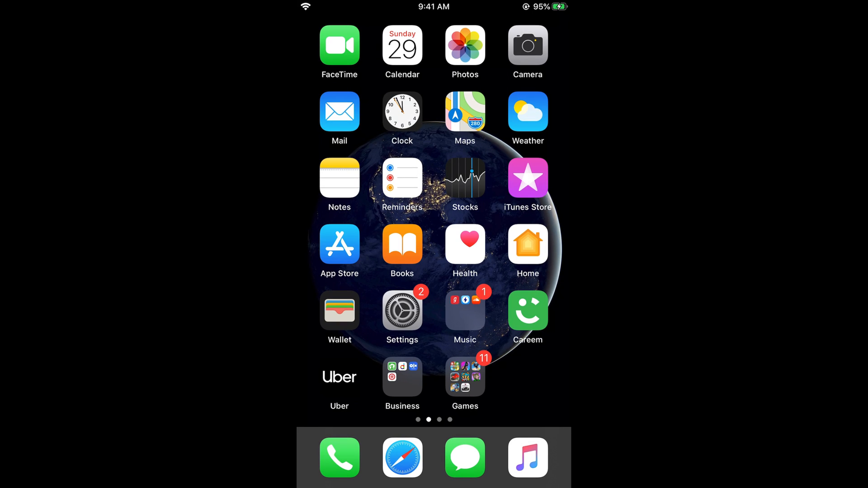
click(402, 310)
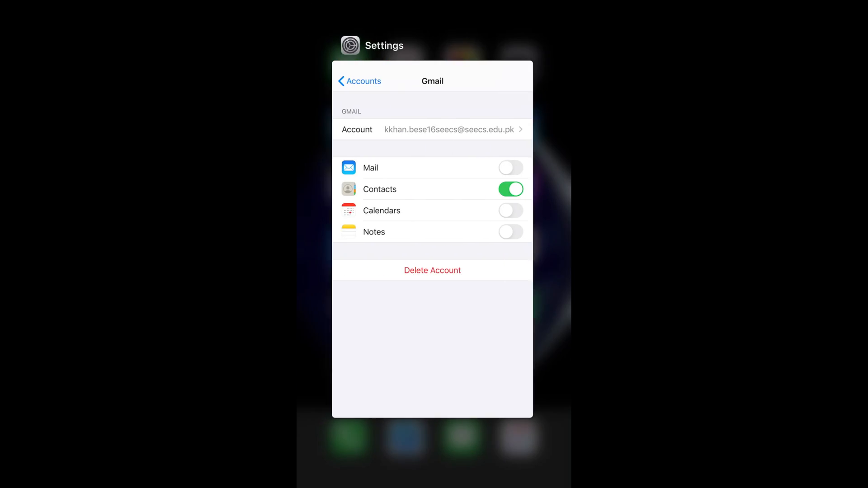
click(510, 167)
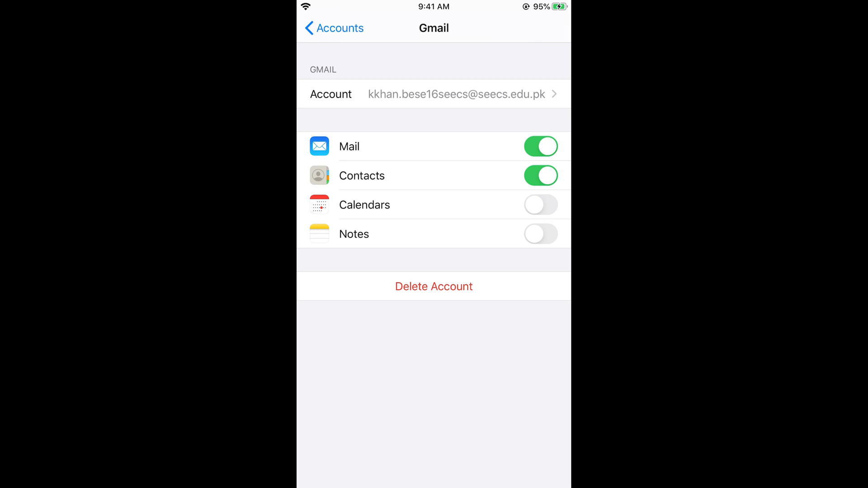
click(434, 286)
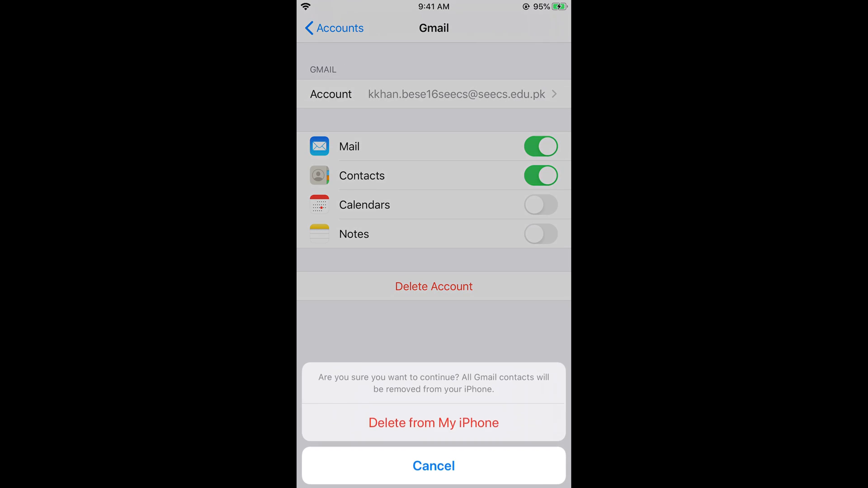
click(433, 423)
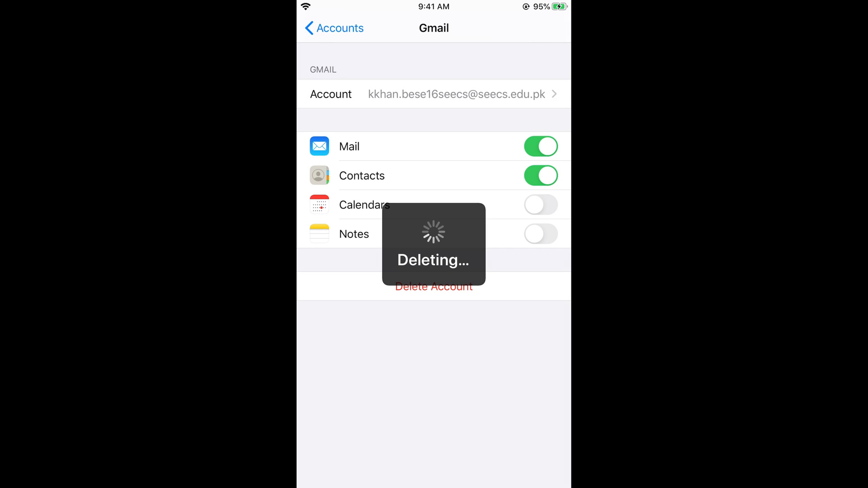